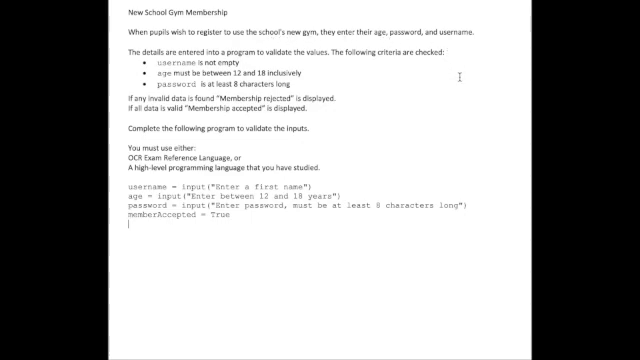
pyautogui.moveTo(122, 231)
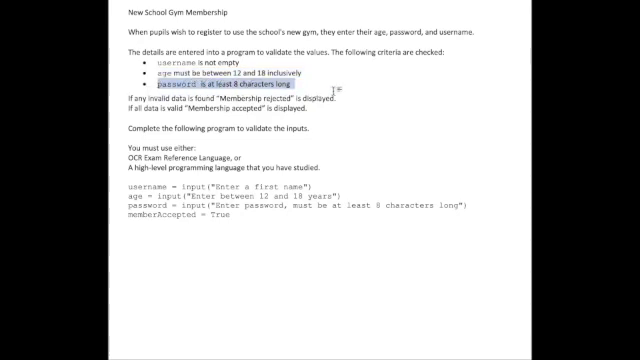
pyautogui.moveTo(400, 115)
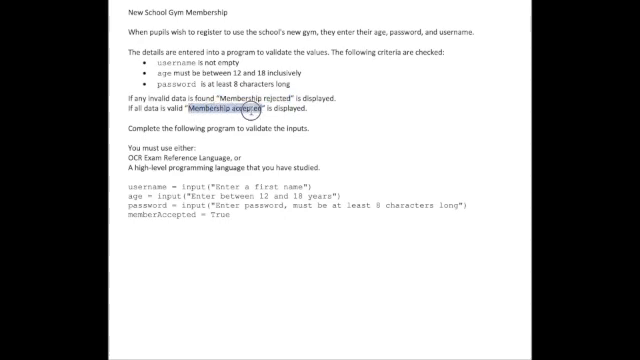
pyautogui.moveTo(305, 123)
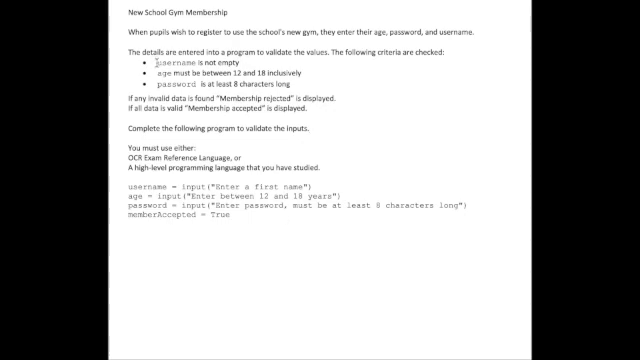
# - On a new line below the starter code, write 'if username == "" then'
pyautogui.moveTo(130, 64); pyautogui.dragTo(230, 64)
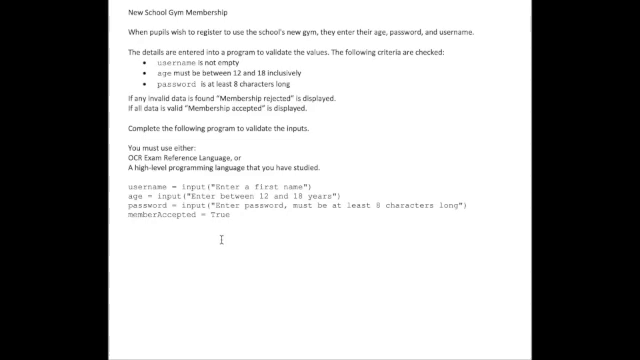
pyautogui.press('enter')
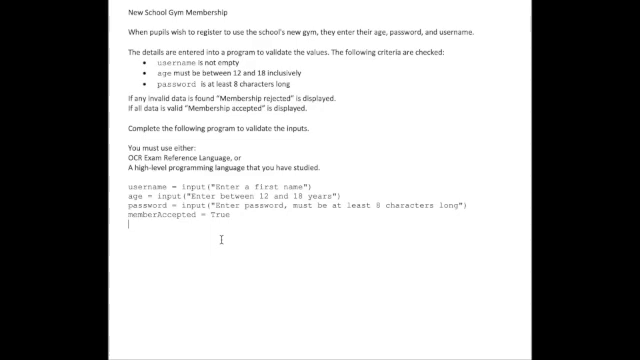
pyautogui.write('if')
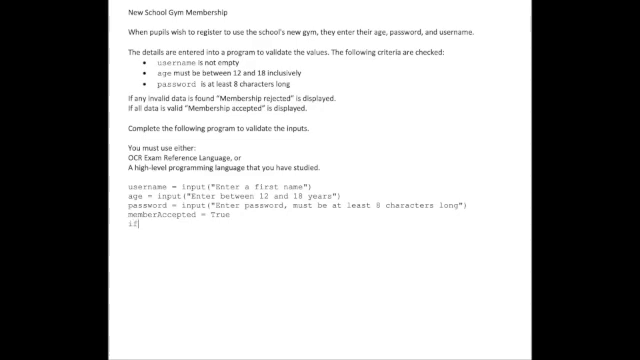
pyautogui.write('username')
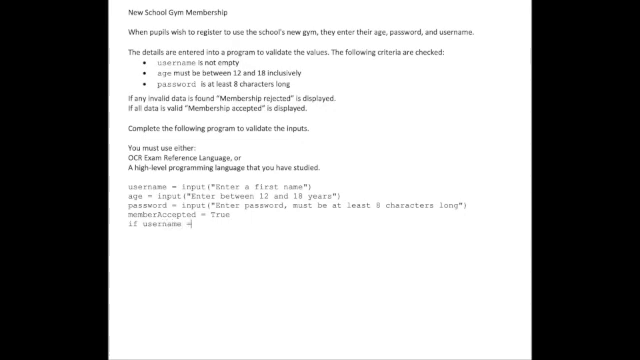
pyautogui.write('=')
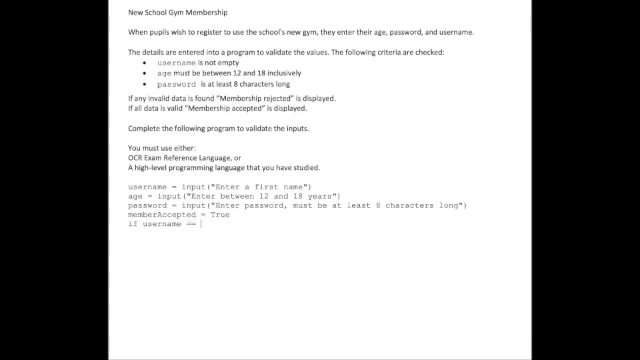
pyautogui.write('""')
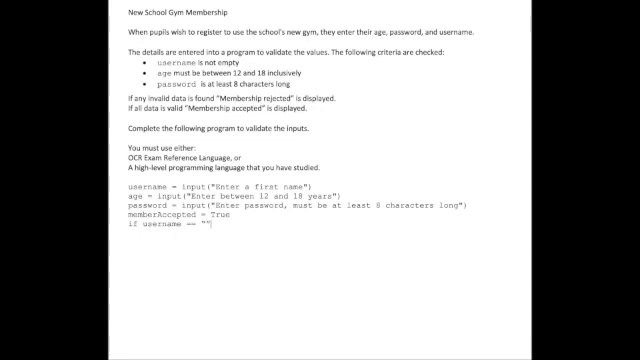
pyautogui.write('th')
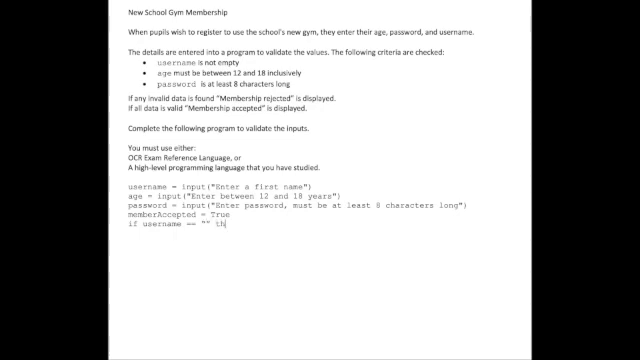
pyautogui.write('en')
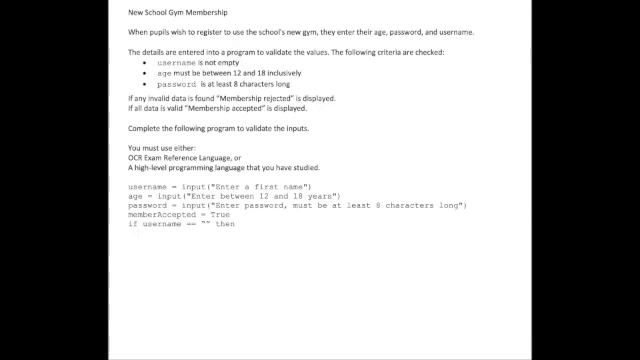
# - Add the indented 'membershipAccepted = False' and close the block with endif
pyautogui.write('membershipAcc')
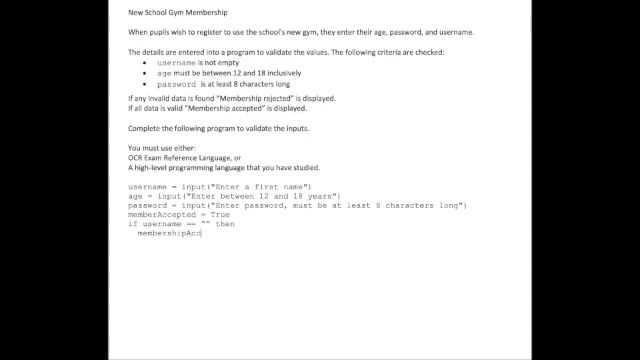
pyautogui.write('epted')
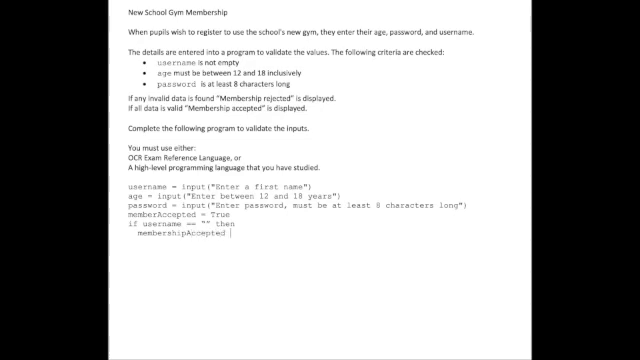
pyautogui.write('= False')
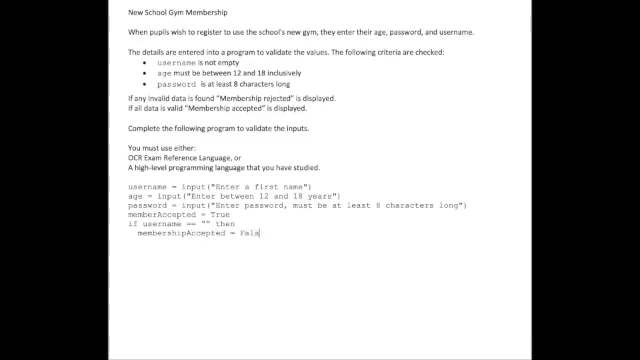
pyautogui.write('e')
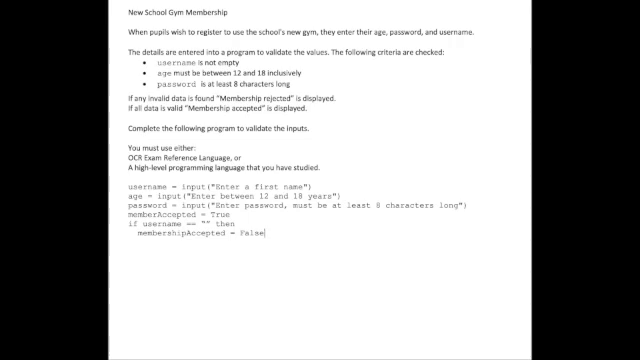
pyautogui.write('endif')
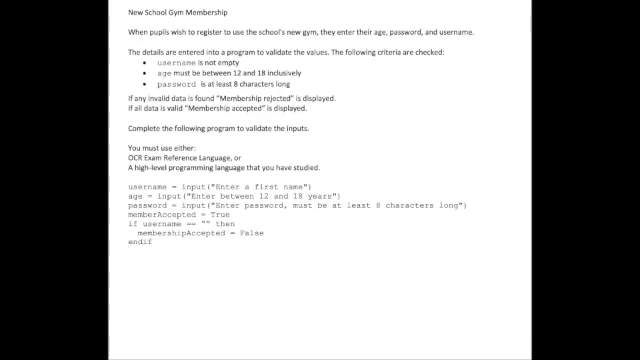
# - Write the condition 'if age <12 or age >18 then'
pyautogui.write('if')
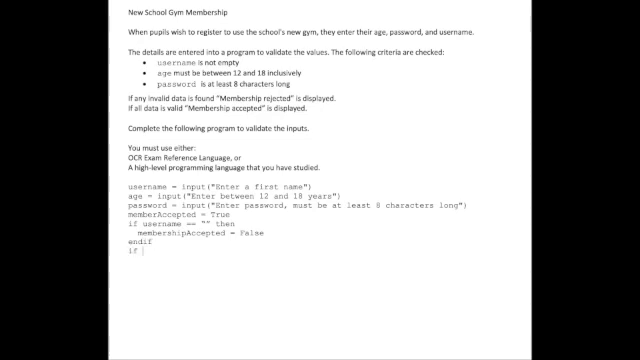
pyautogui.write('age')
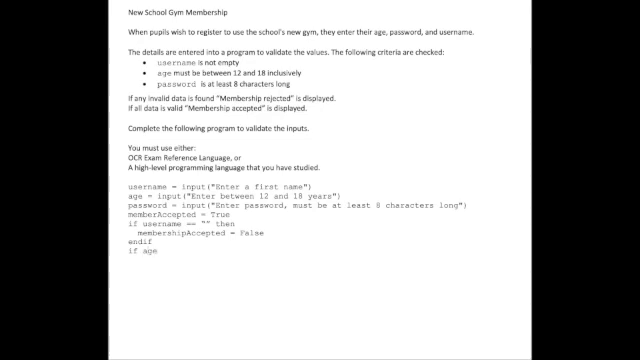
pyautogui.write('<12')
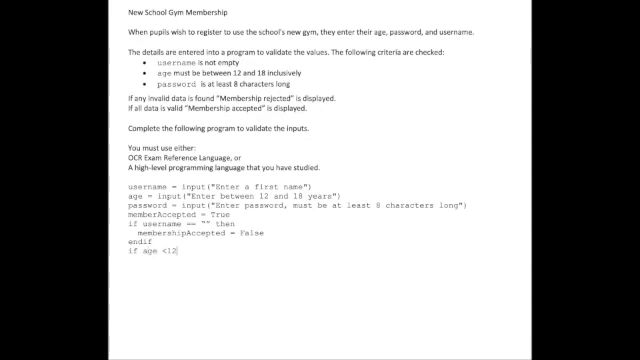
pyautogui.write('or')
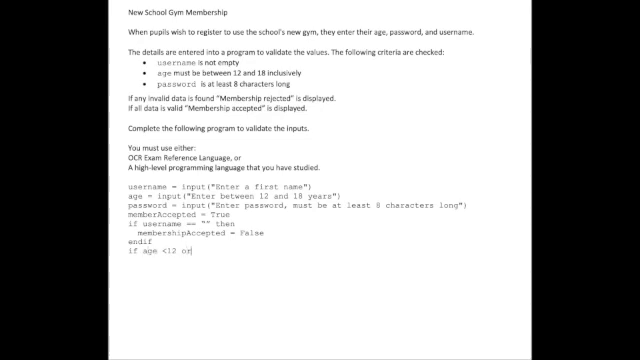
pyautogui.write('age')
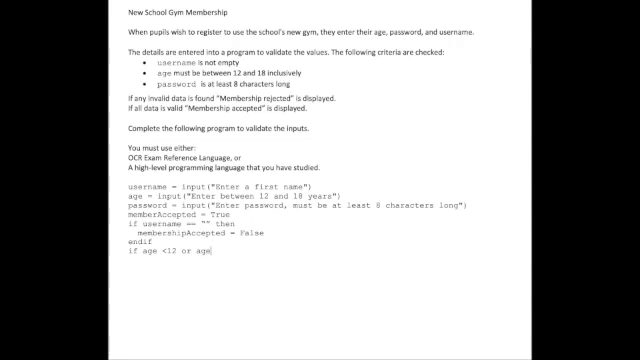
pyautogui.write('>1')
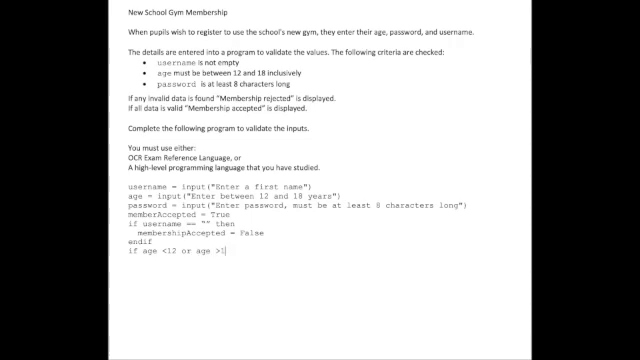
pyautogui.write('8 then')
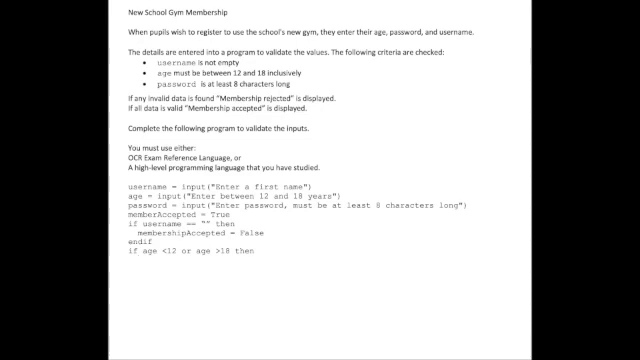
# - Add 'membershipAccepted = False' and endif, then begin the 'if len' line
pyautogui.click(267, 237)
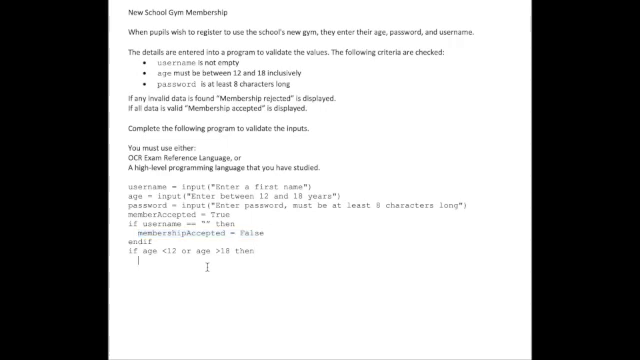
pyautogui.write('membershipAccepted = False')
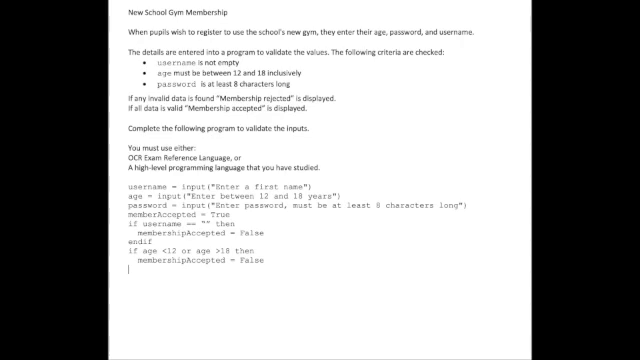
pyautogui.write('endif')
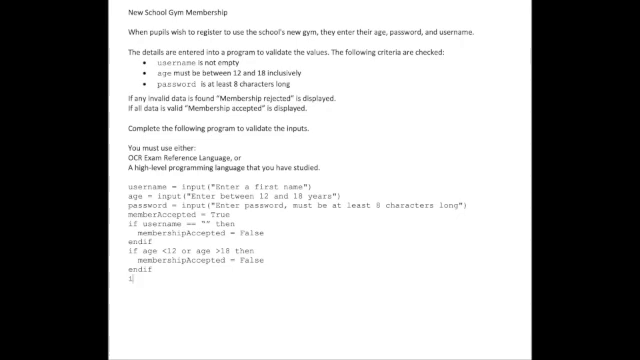
pyautogui.write('if')
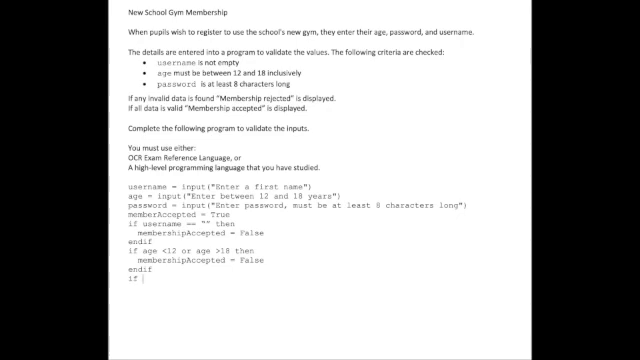
pyautogui.write('len')
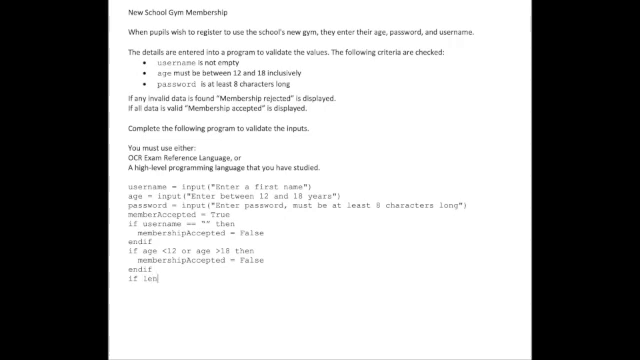
# - Finish 'if len(password) <8 then' with 'membershipAccepted = False' and endif
pyautogui.write('(p')
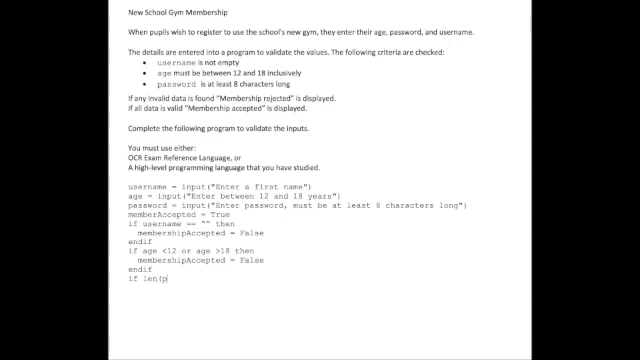
pyautogui.write('assword')
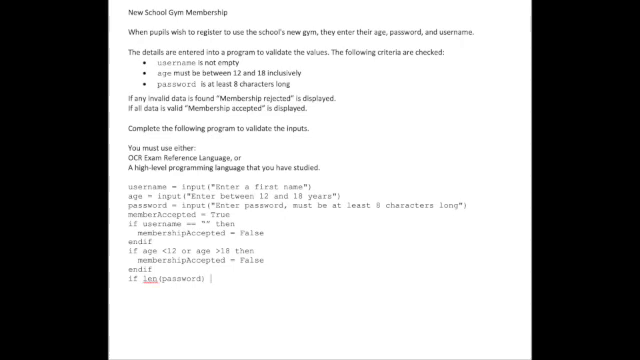
pyautogui.write('<')
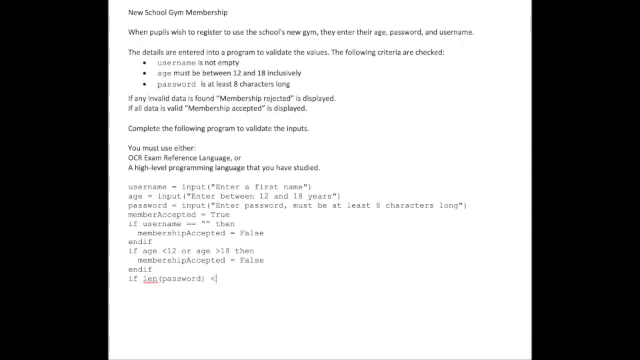
pyautogui.write('8')
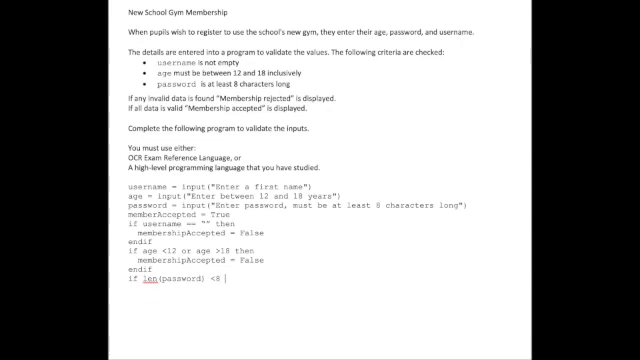
pyautogui.write('then')
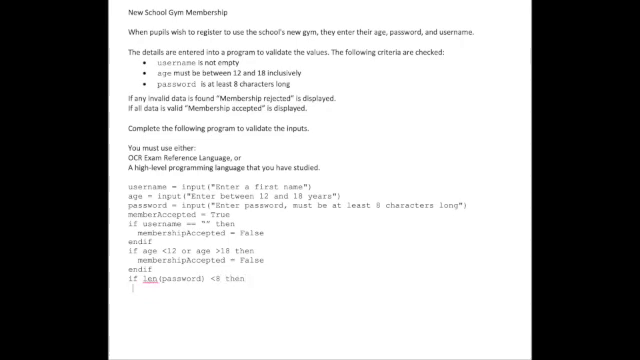
pyautogui.write('membershipAccepted = False')
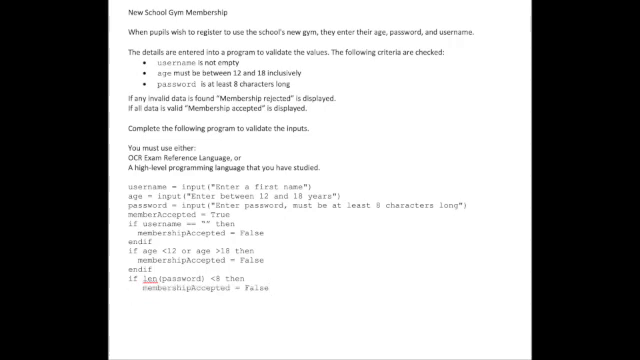
pyautogui.write('end')
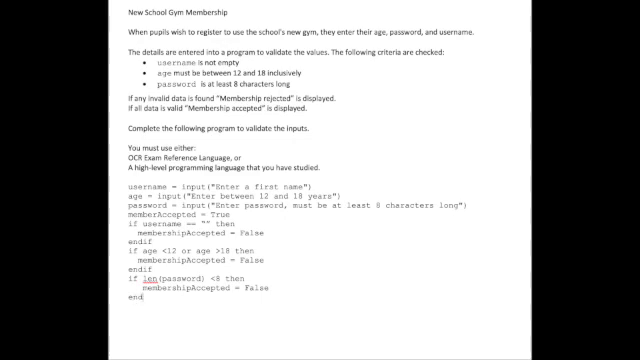
pyautogui.write('if')
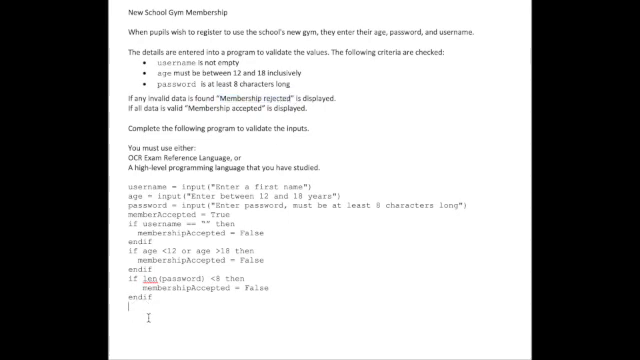
# - Write the condition 'if membershipAccepted == True then'
pyautogui.write('if')
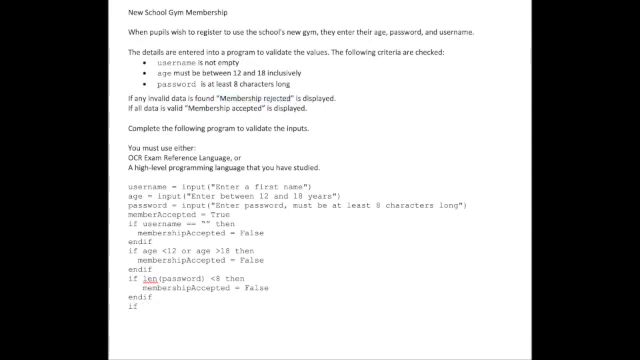
pyautogui.write('membershipAccepted')
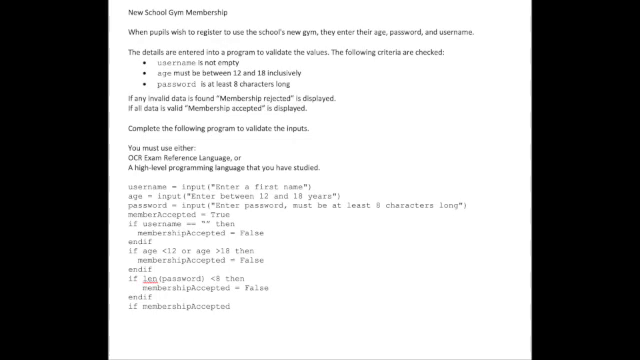
pyautogui.write('=')
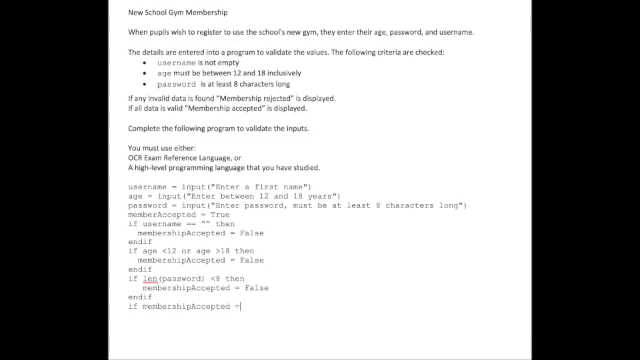
pyautogui.write('=')
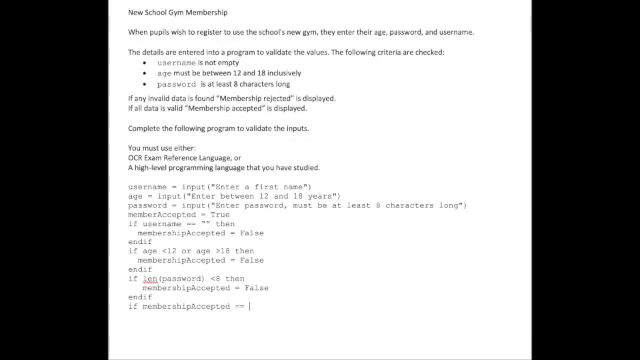
pyautogui.write('True then')
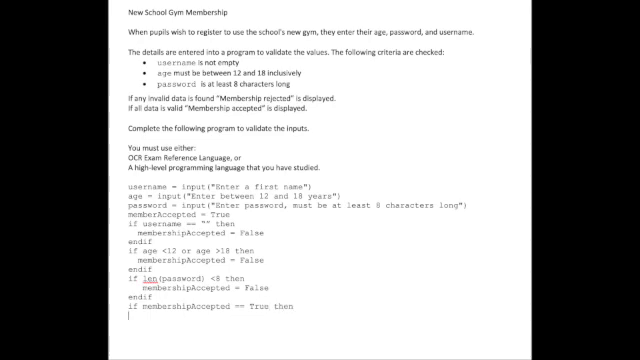
# - Add the indented print("Membership accepted") and start typing the else line
pyautogui.write('prin')
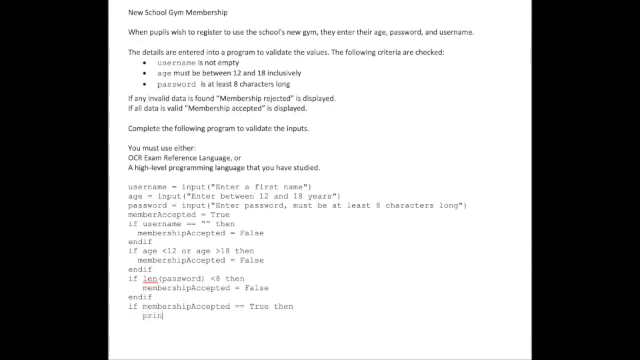
pyautogui.write('(')
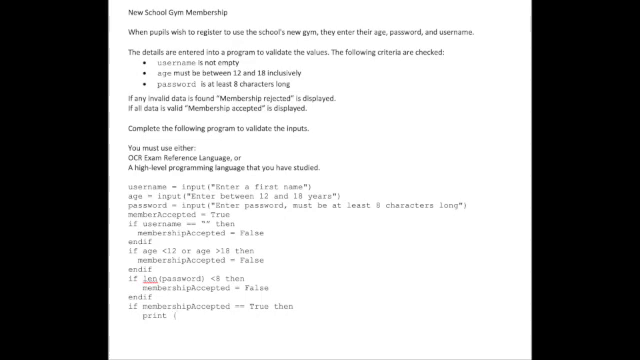
pyautogui.write('"')
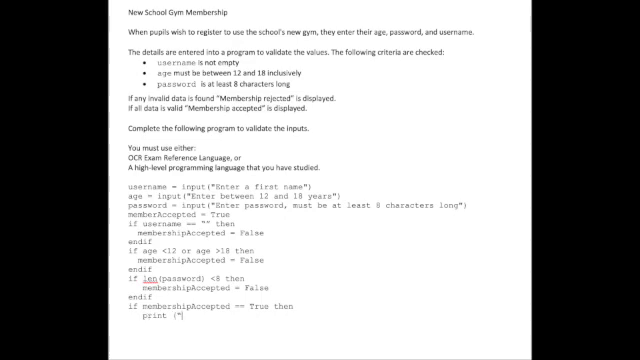
pyautogui.write('Membership')
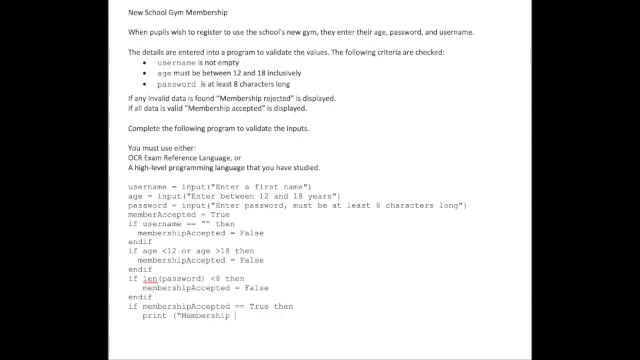
pyautogui.write('accepted')
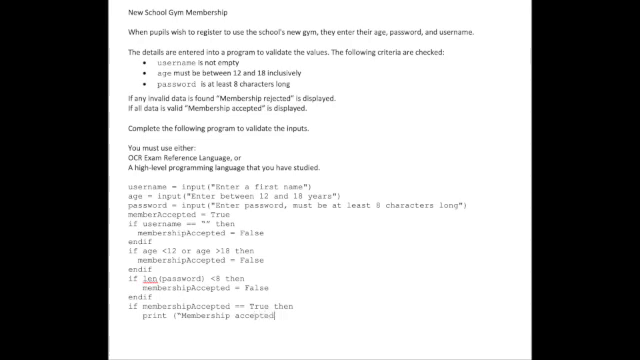
pyautogui.write('"')
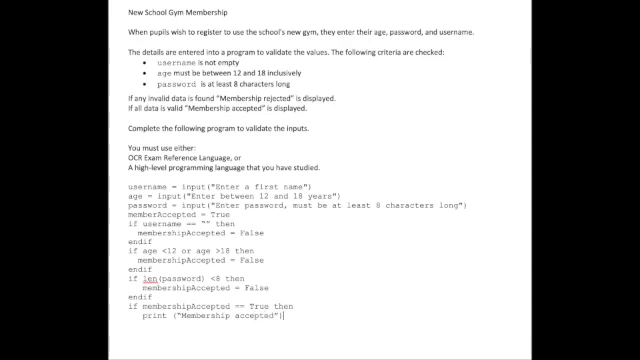
pyautogui.write('els')
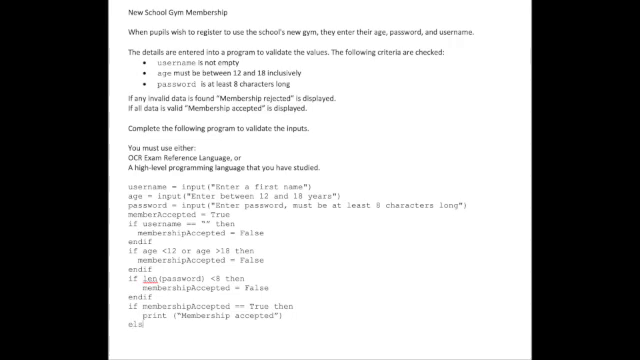
# - Finish else, add print("Membership rejected") and start the closing endif
pyautogui.write('e')
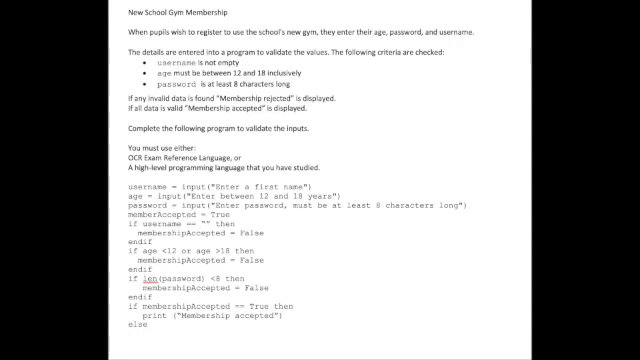
pyautogui.write('print')
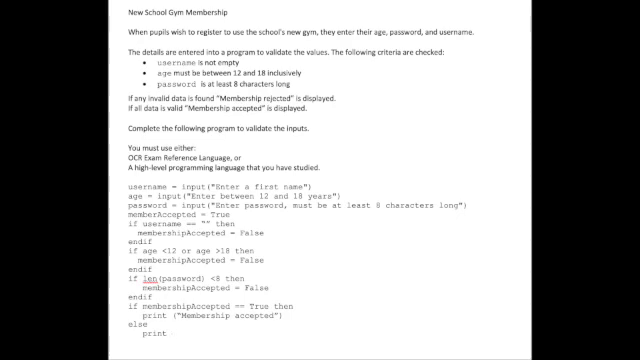
pyautogui.write('("')
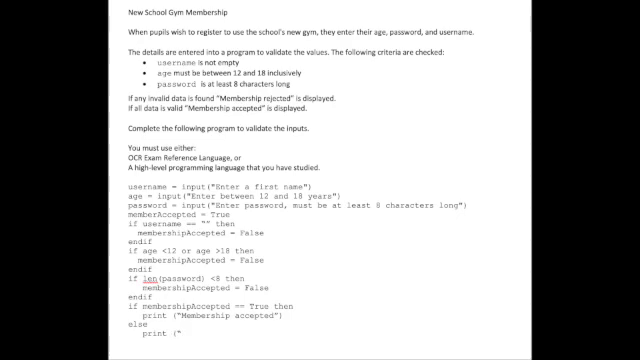
pyautogui.write('Member')
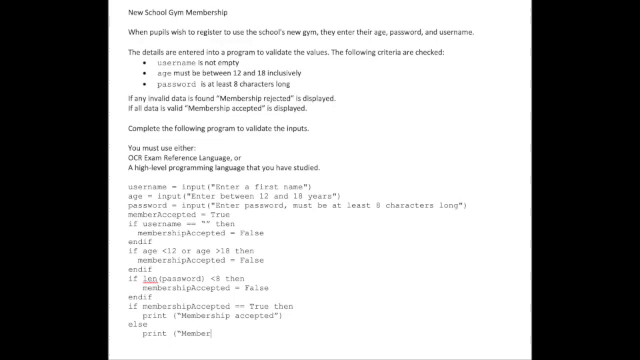
pyautogui.write('ship r')
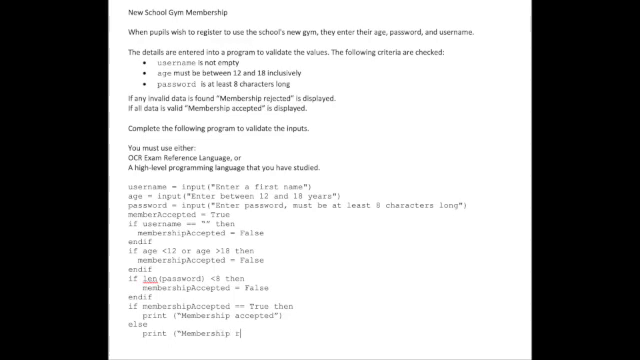
pyautogui.write('ejected')
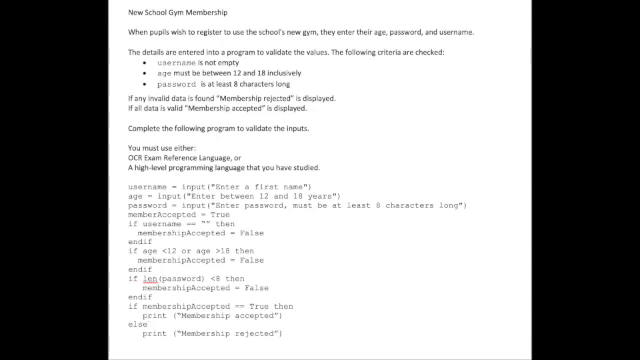
pyautogui.write('end')
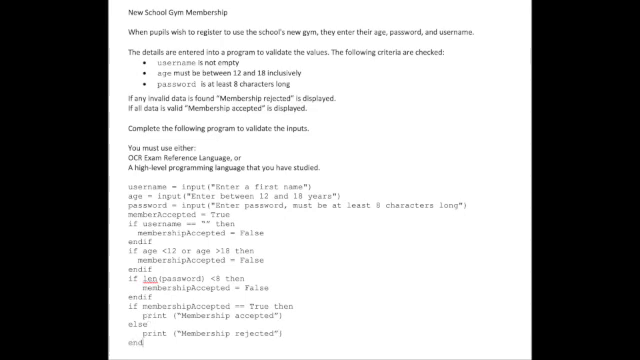